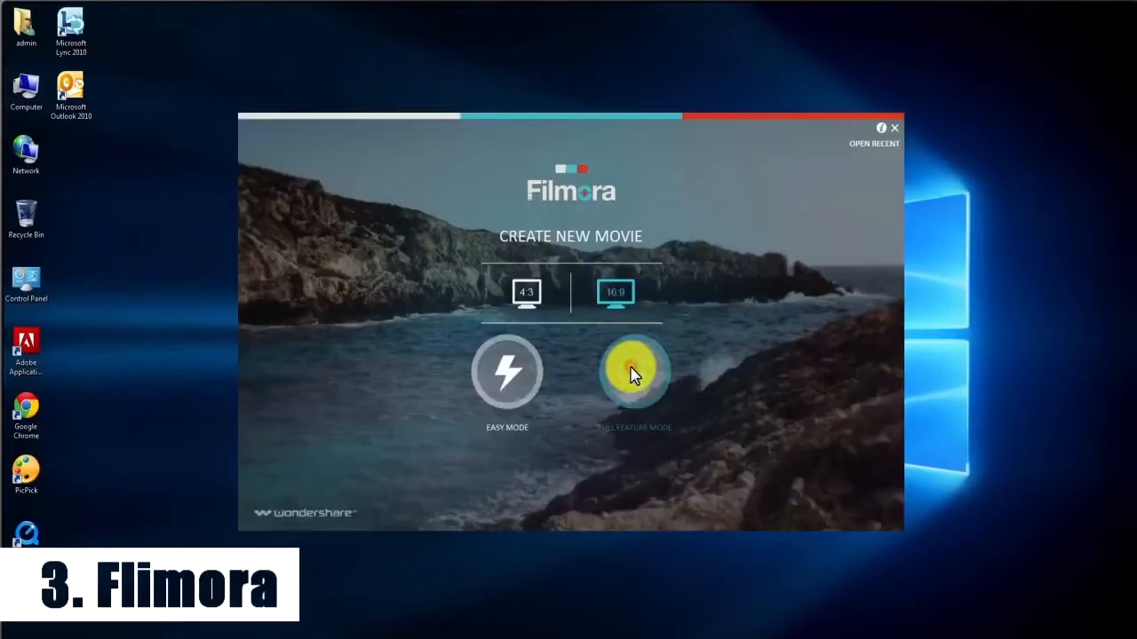
Enter Full Feature Mode with the 16:9 aspect ratio kept, landing on an empty project
{"action": "left_click", "coordinate": [632, 371]}
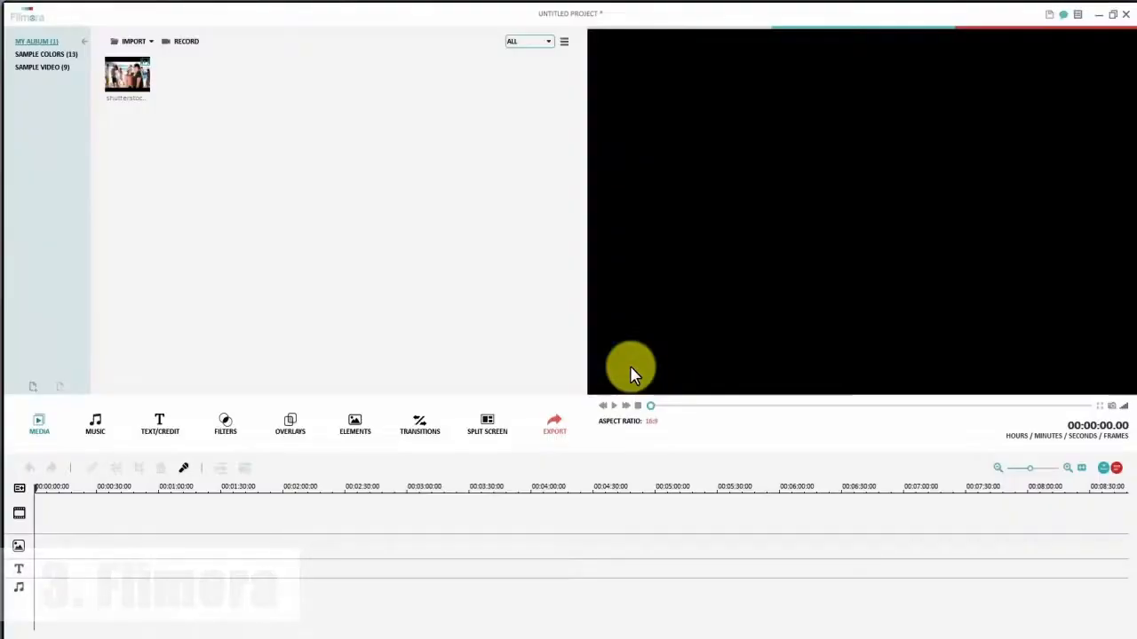